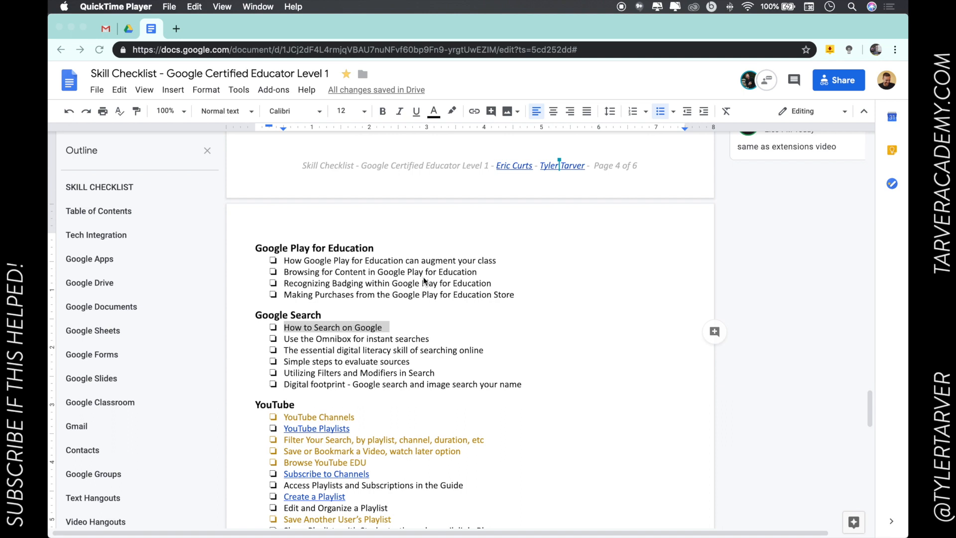
mouse_move(384, 318)
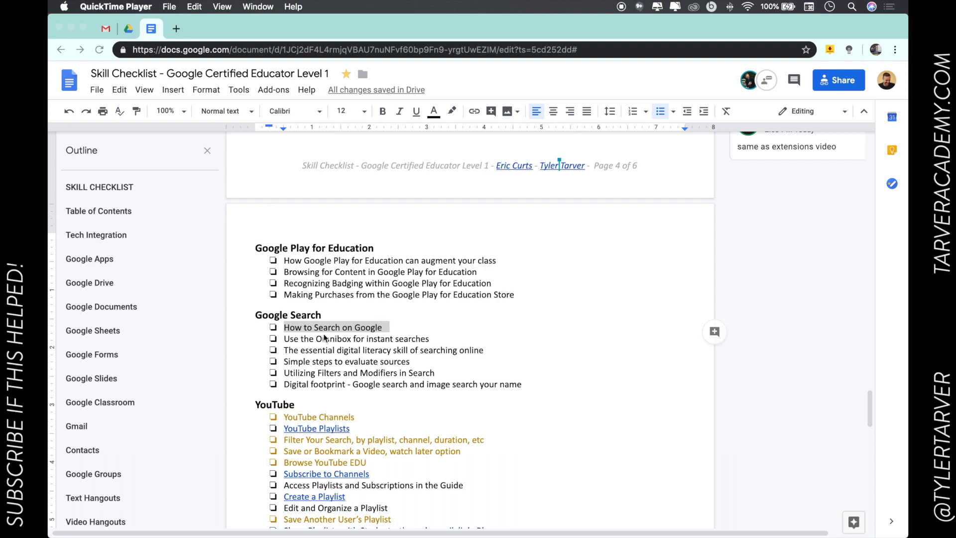
- Open a new Chrome tab showing the Google home page with an empty search box
click(334, 326)
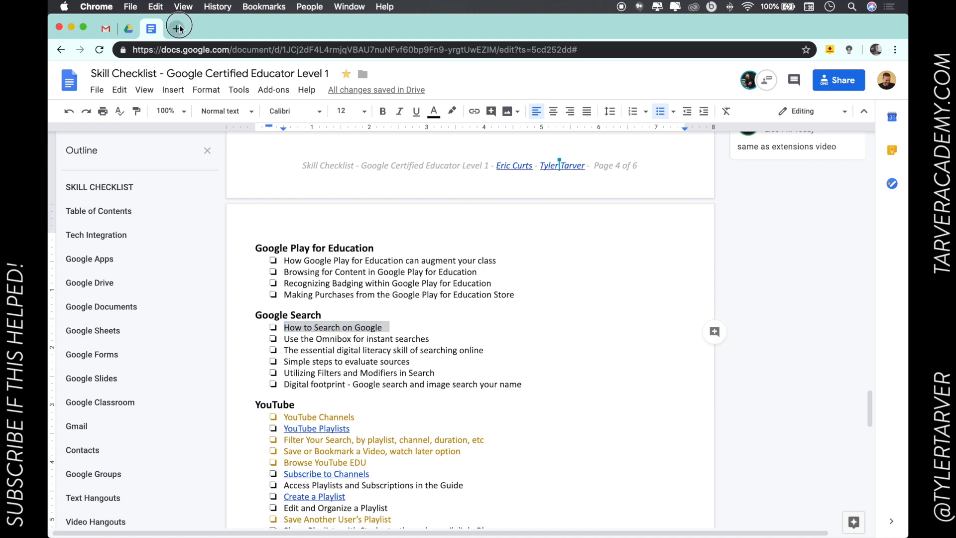
click(178, 25)
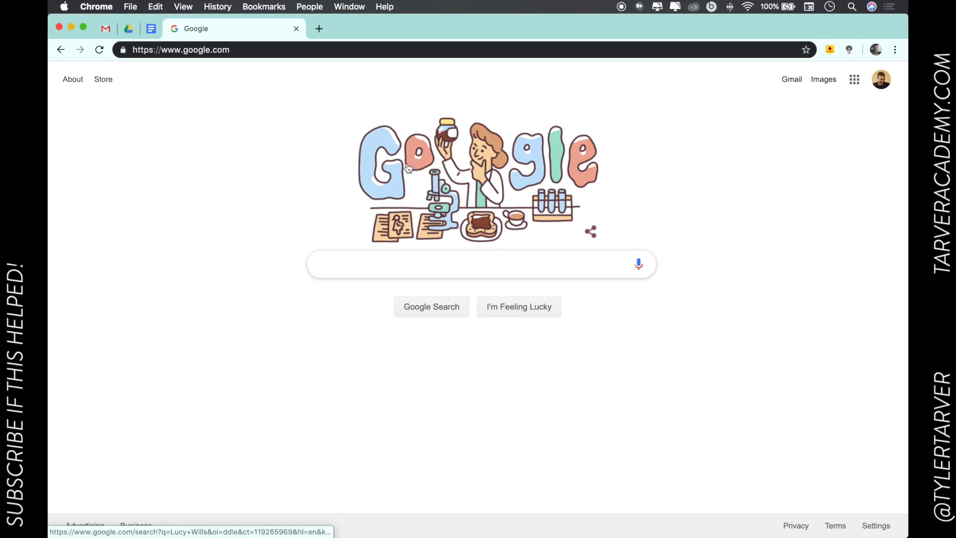
mouse_move(503, 187)
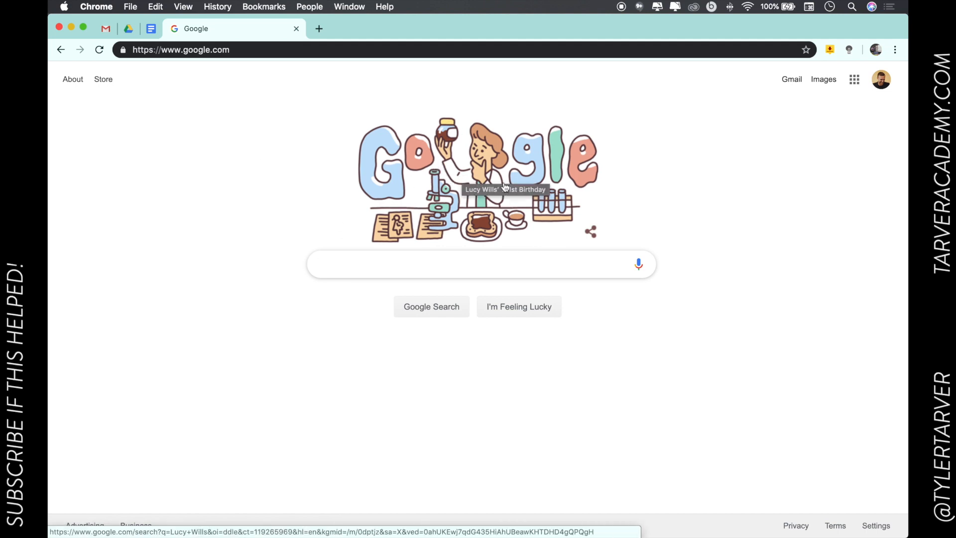
mouse_move(447, 170)
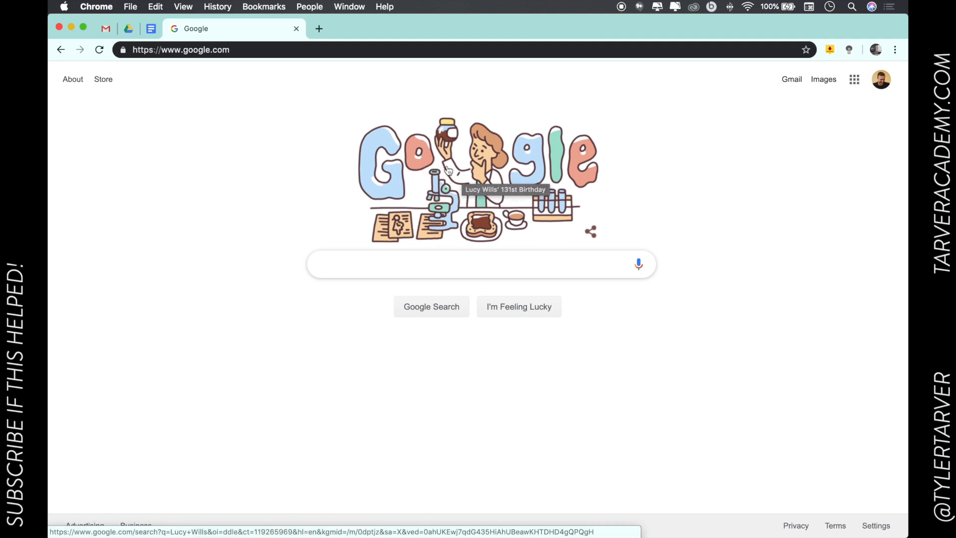
mouse_move(462, 192)
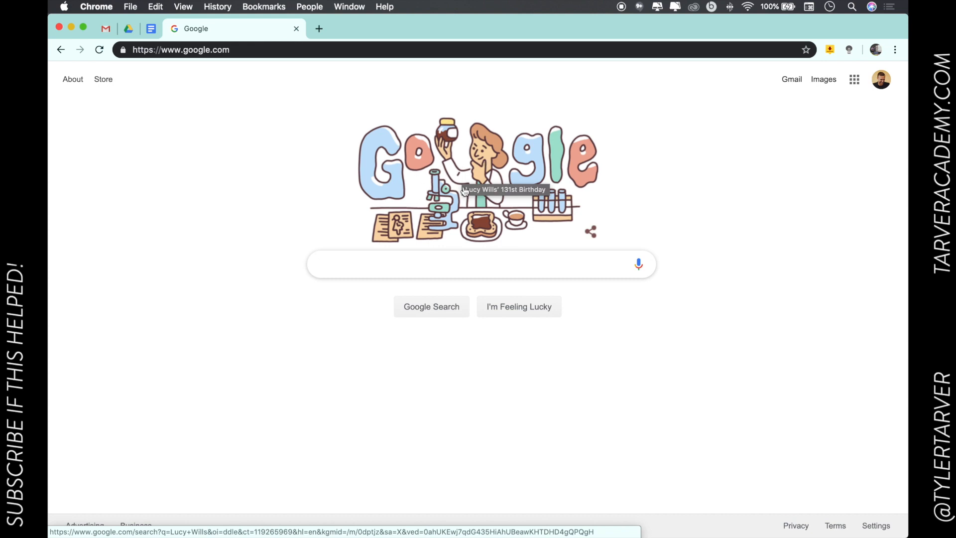
mouse_move(436, 192)
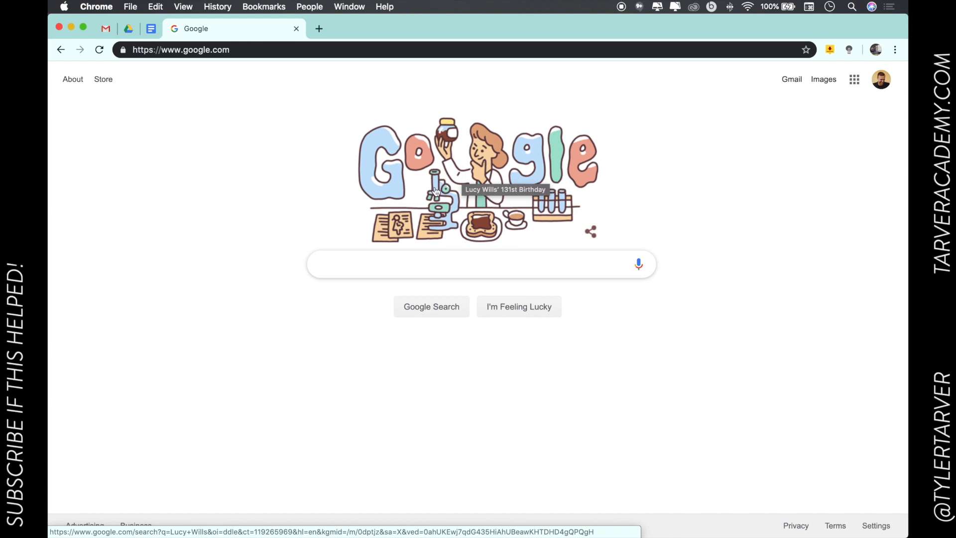
mouse_move(447, 163)
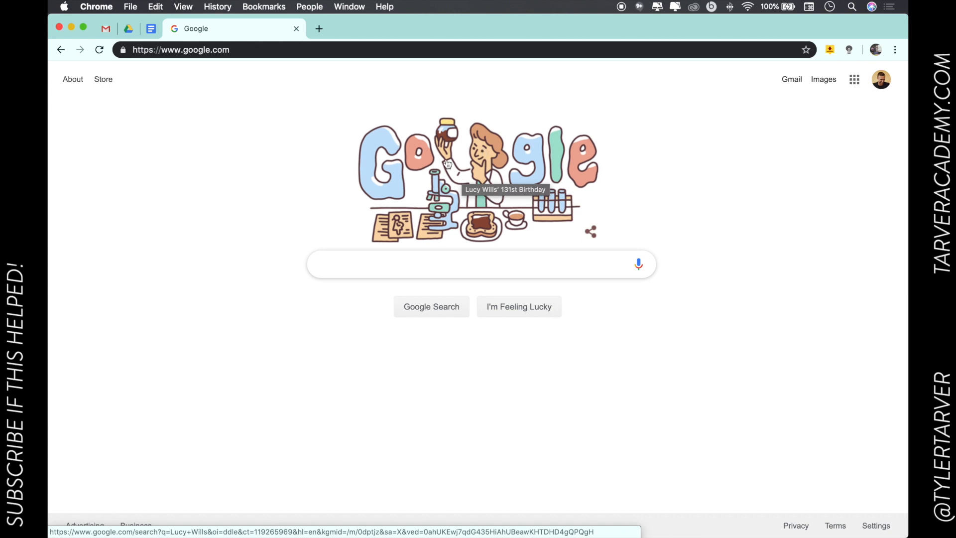
mouse_move(491, 185)
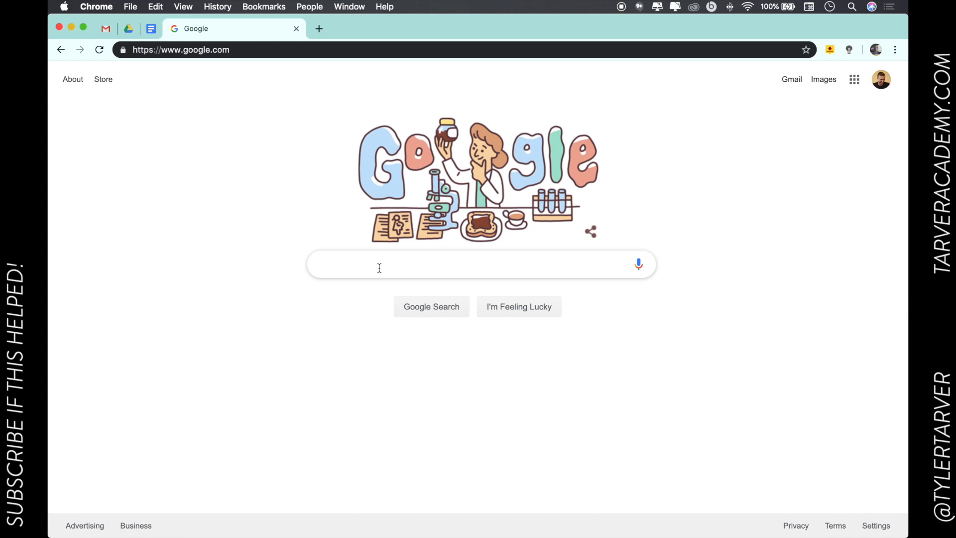
- Search Google for 'tarver academy' and scroll through the results list
text(t)
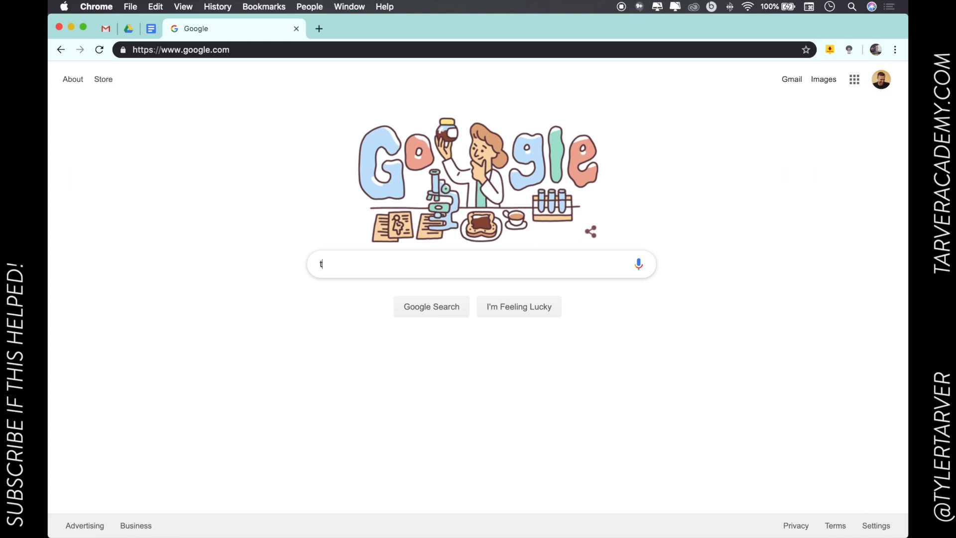
text(arver academy)
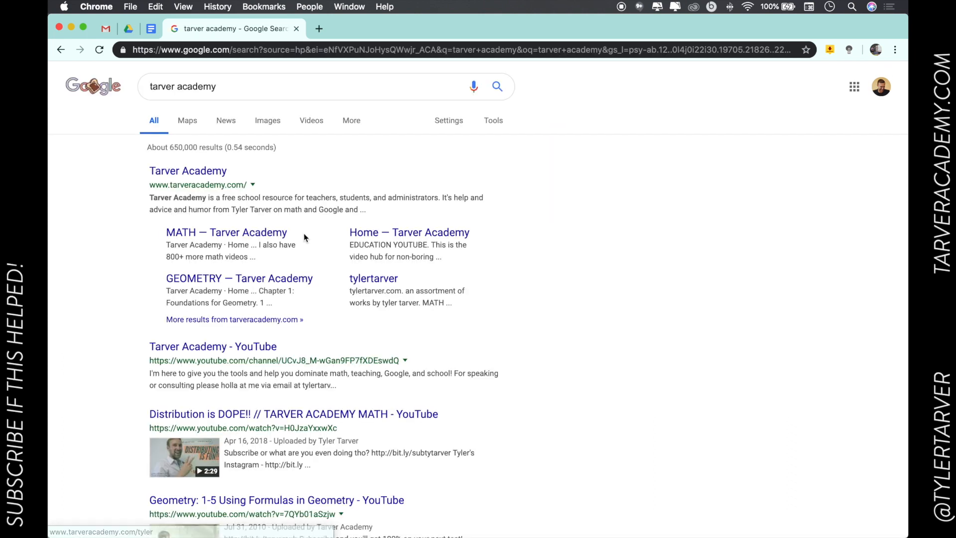
mouse_move(175, 142)
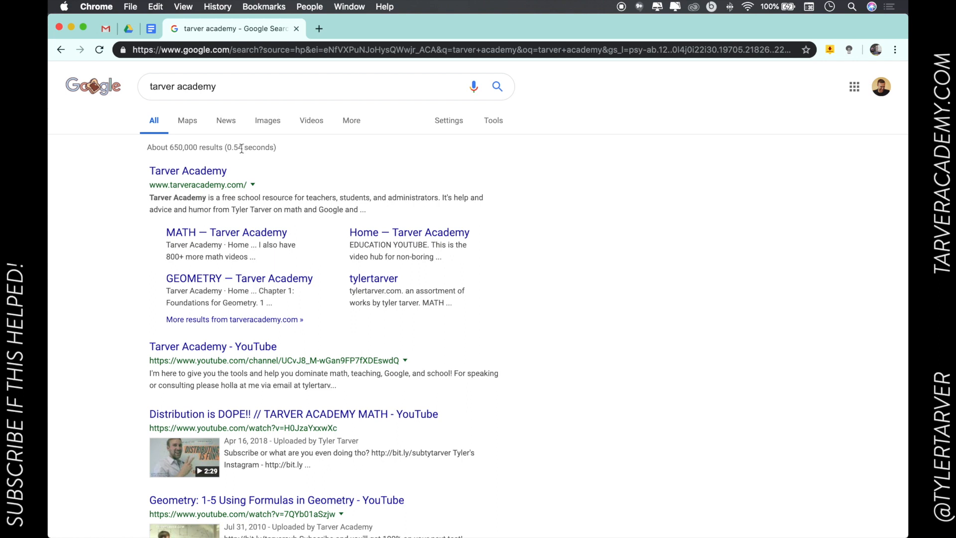
scroll(down, 3)
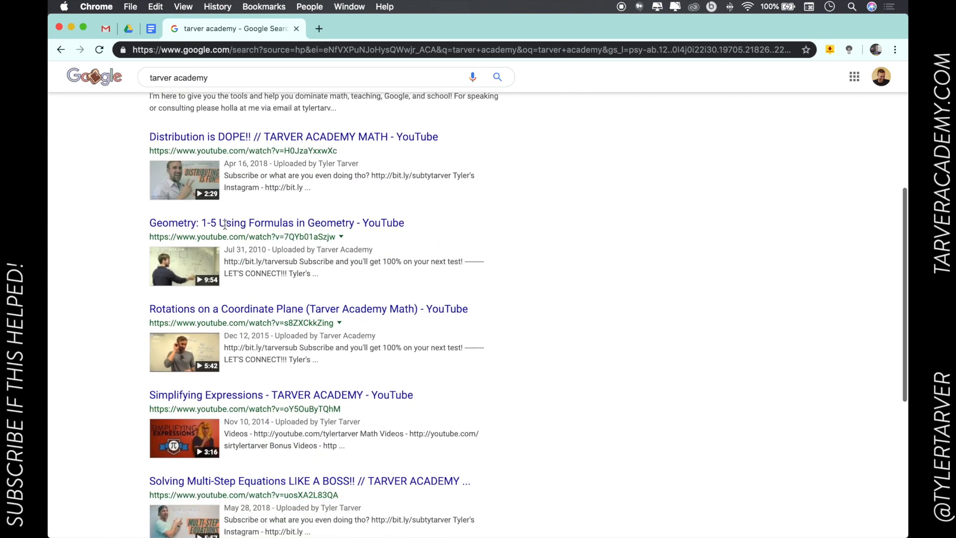
scroll(up, 3)
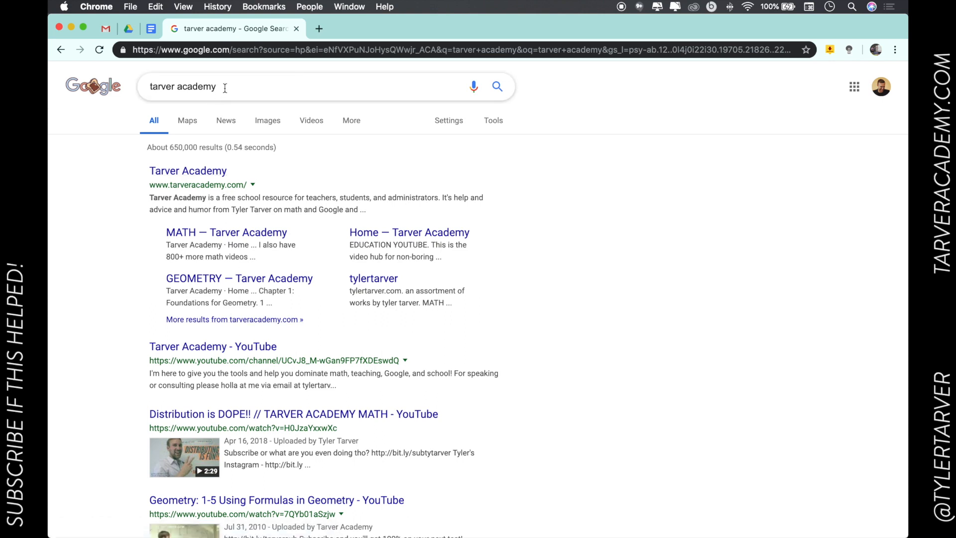
mouse_move(272, 90)
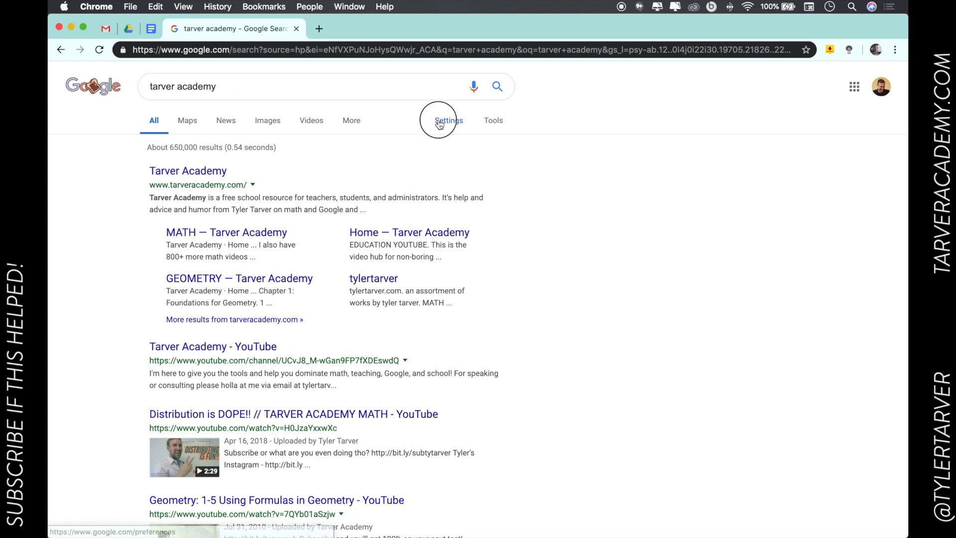
- Open Google's Search settings page and review SafeSearch and results-per-page options
click(448, 121)
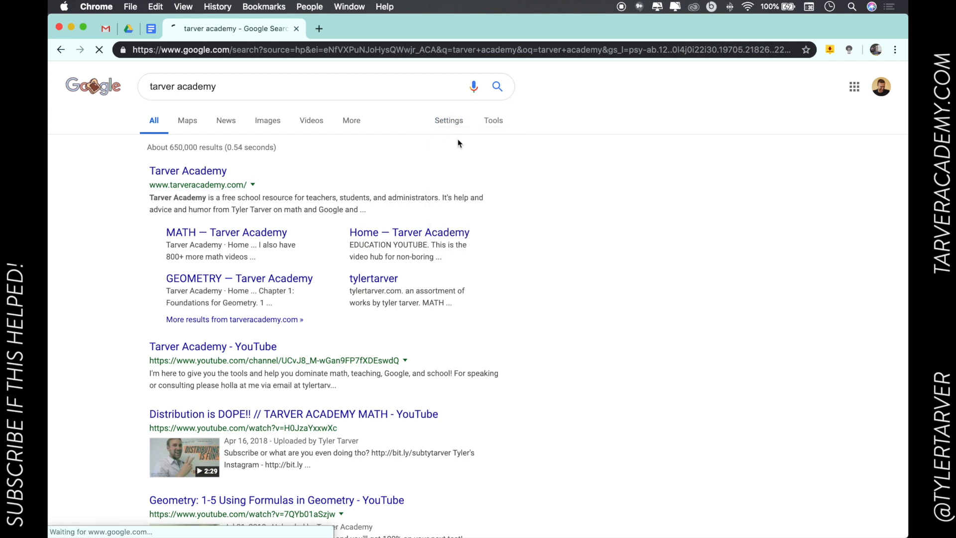
click(448, 120)
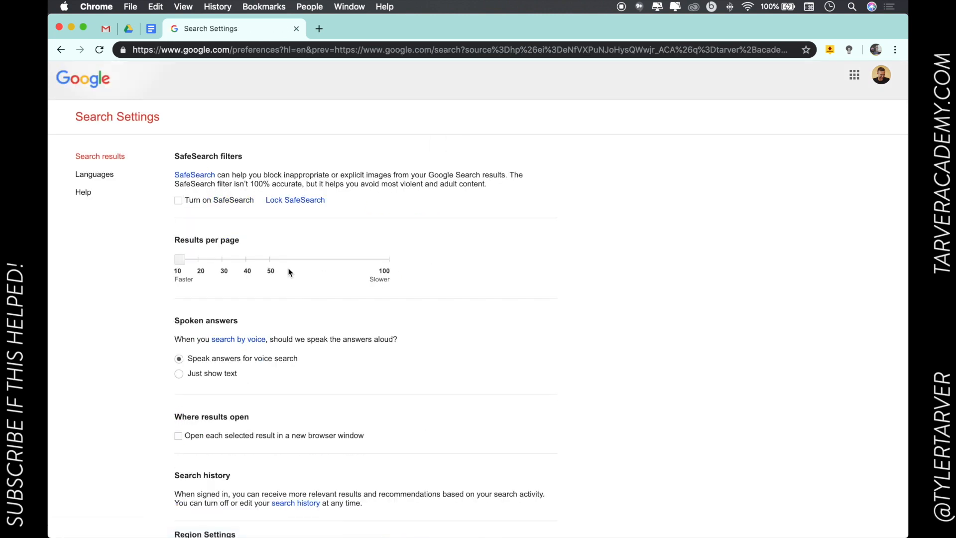
scroll(down, 3)
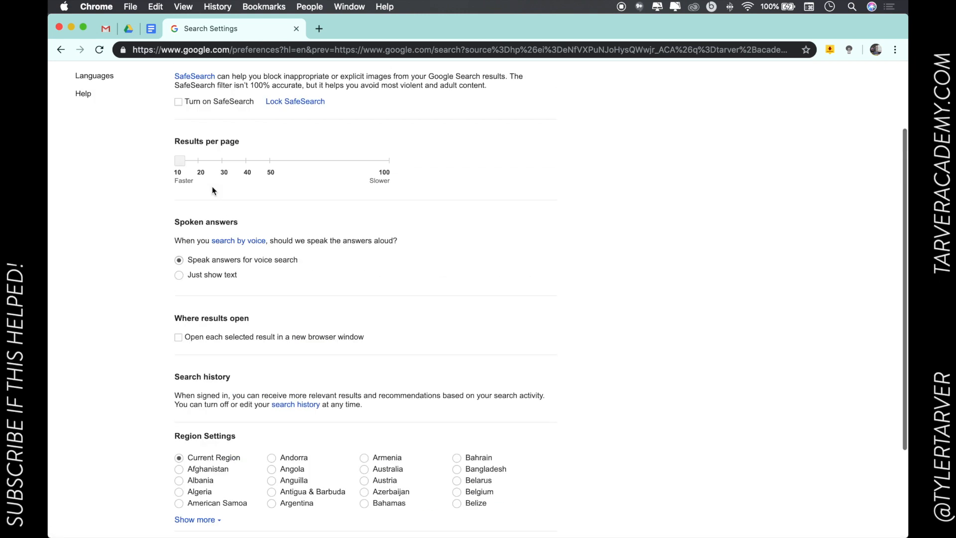
scroll(up, 3)
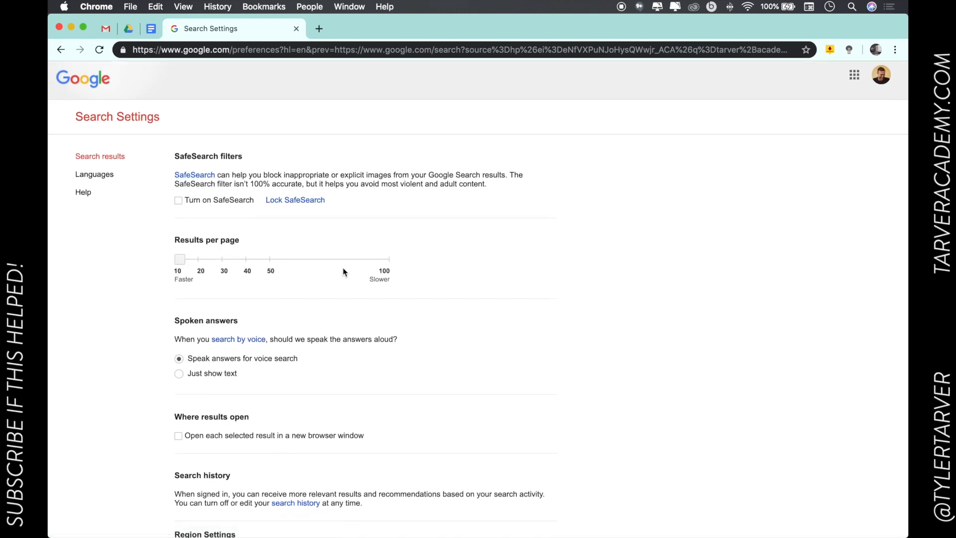
mouse_move(209, 357)
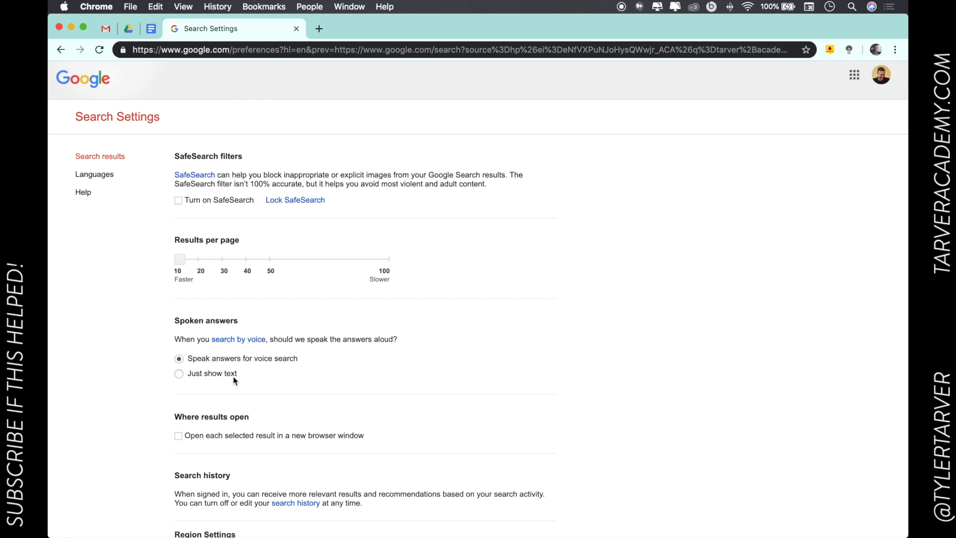
mouse_move(237, 365)
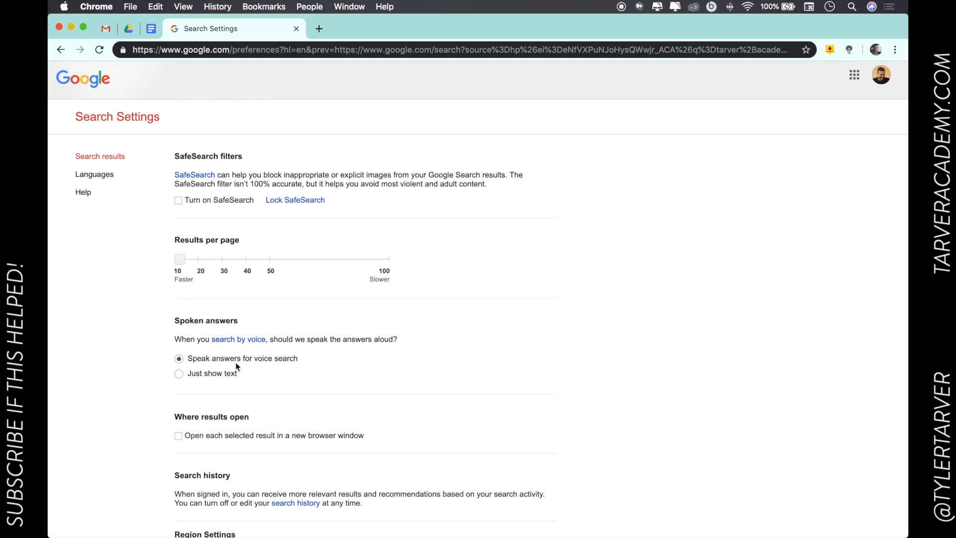
mouse_move(271, 393)
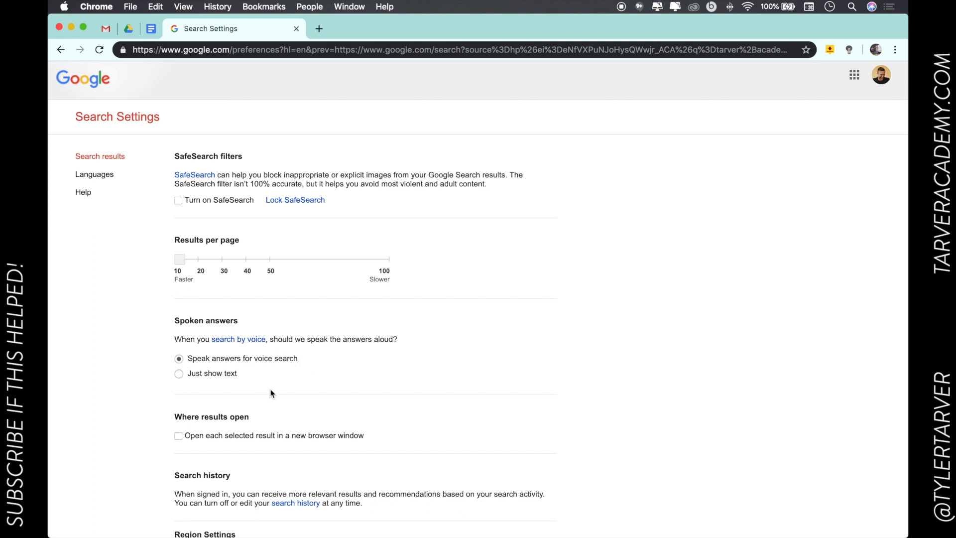
mouse_move(203, 439)
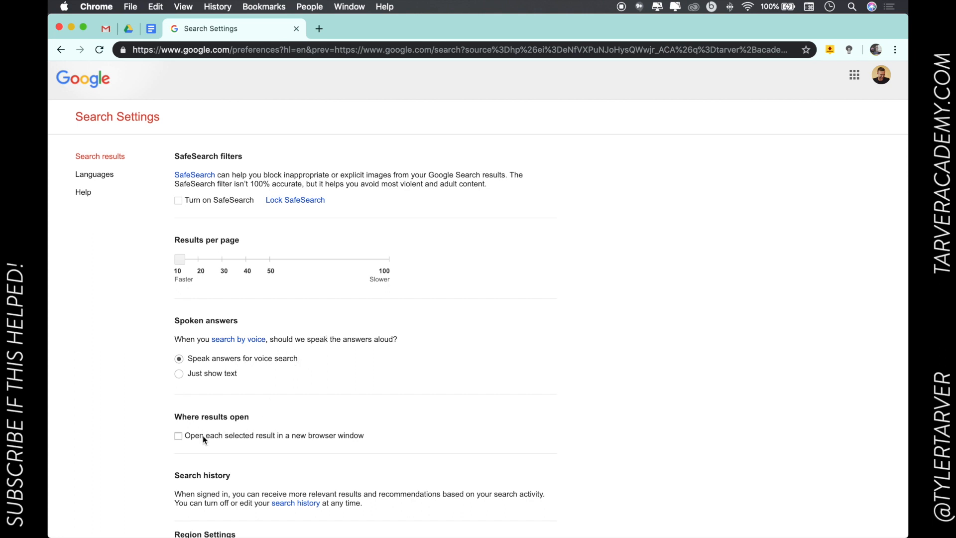
mouse_move(278, 444)
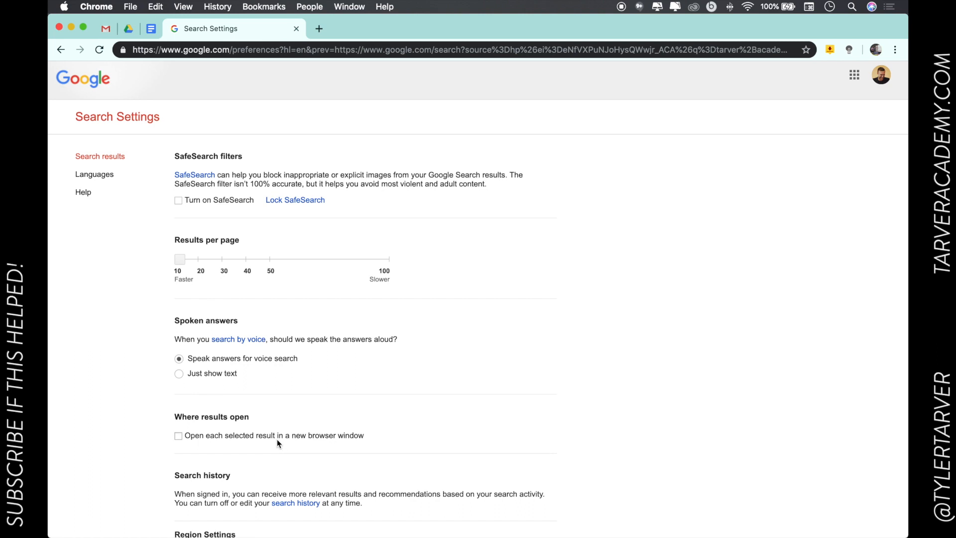
mouse_move(218, 437)
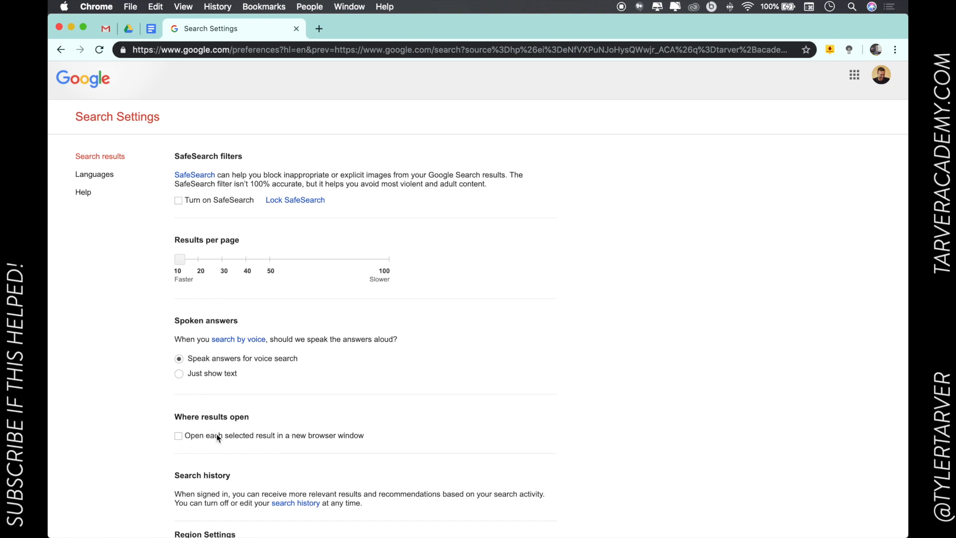
mouse_move(61, 50)
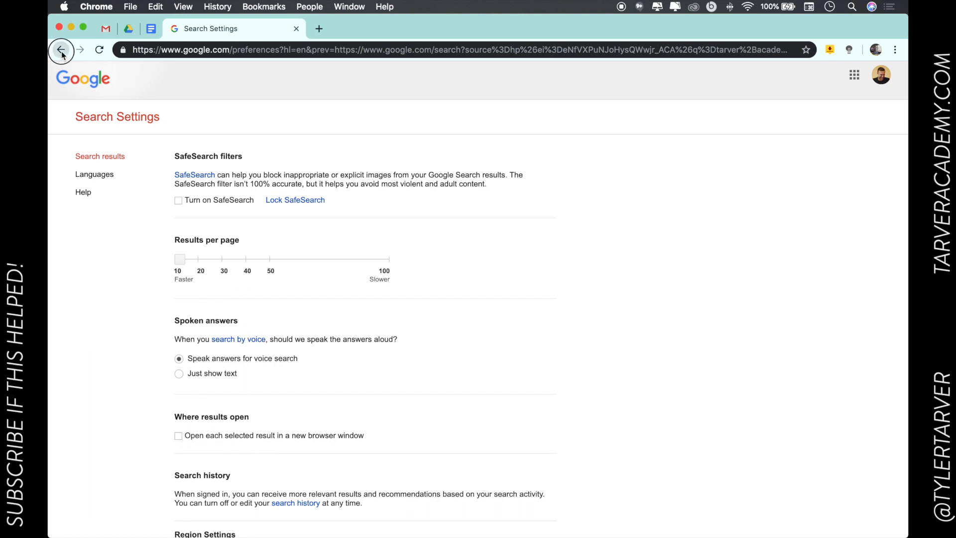
- Go back to Google home and rerun the search via the 'tarver academy' suggestion
click(60, 50)
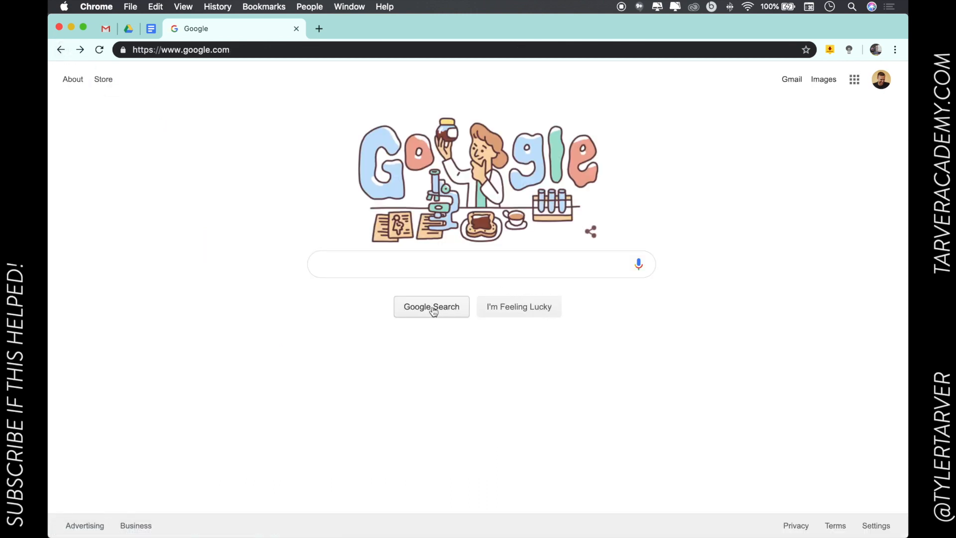
mouse_move(436, 332)
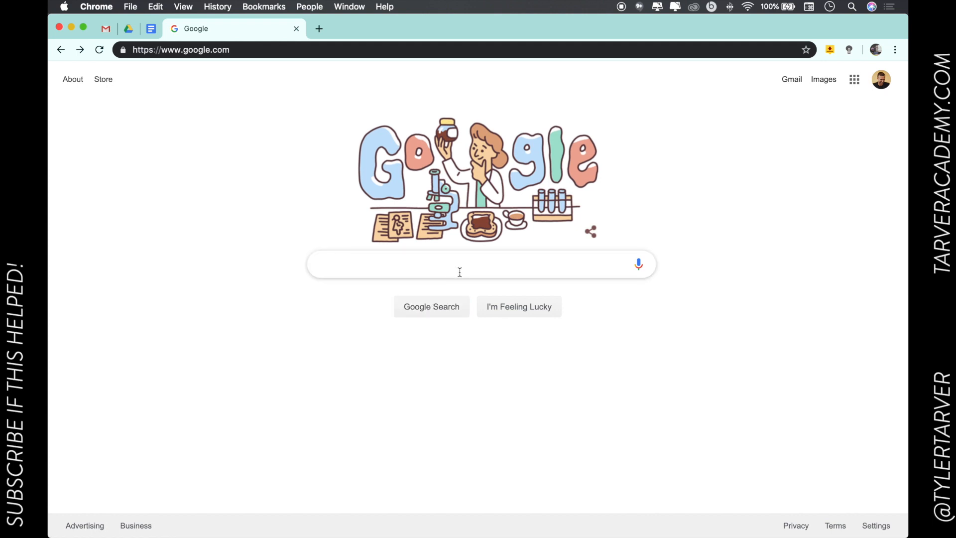
text(tarver acade)
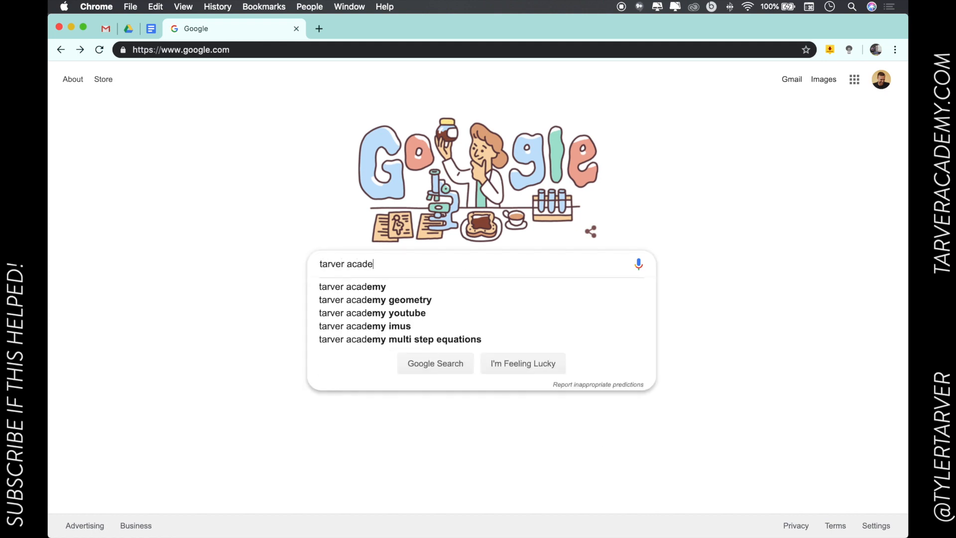
click(351, 286)
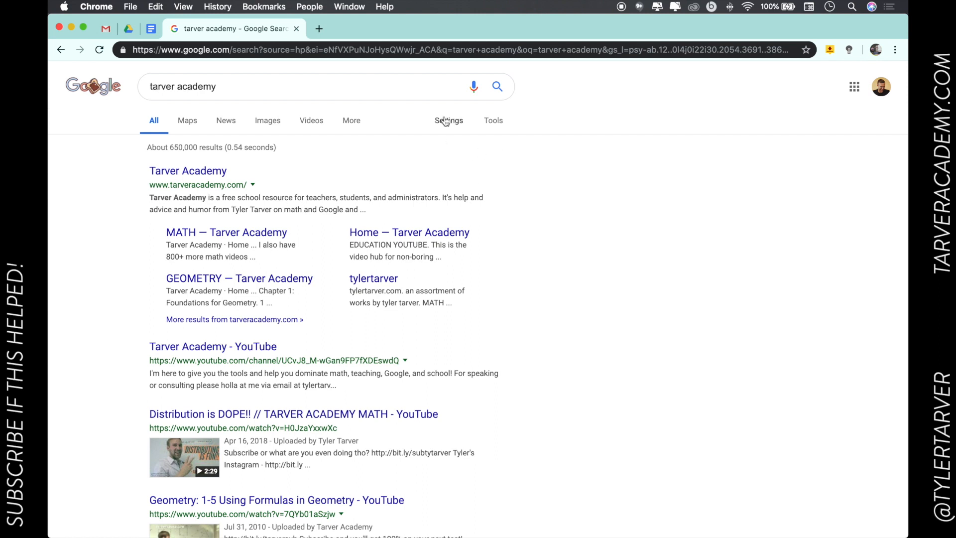
- Open Advanced Search for 'tarver academy' and review its language, region, date and site filters
click(448, 121)
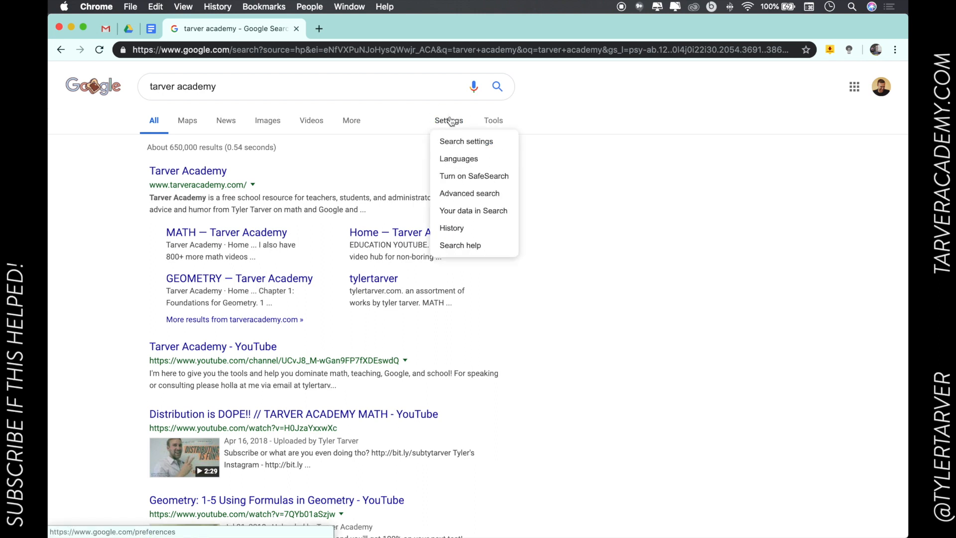
click(469, 193)
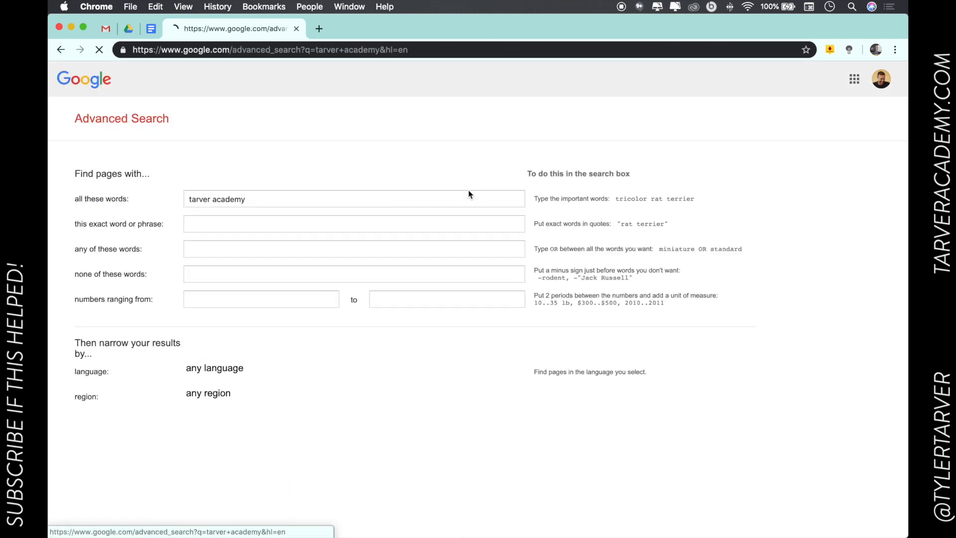
scroll(down, 3)
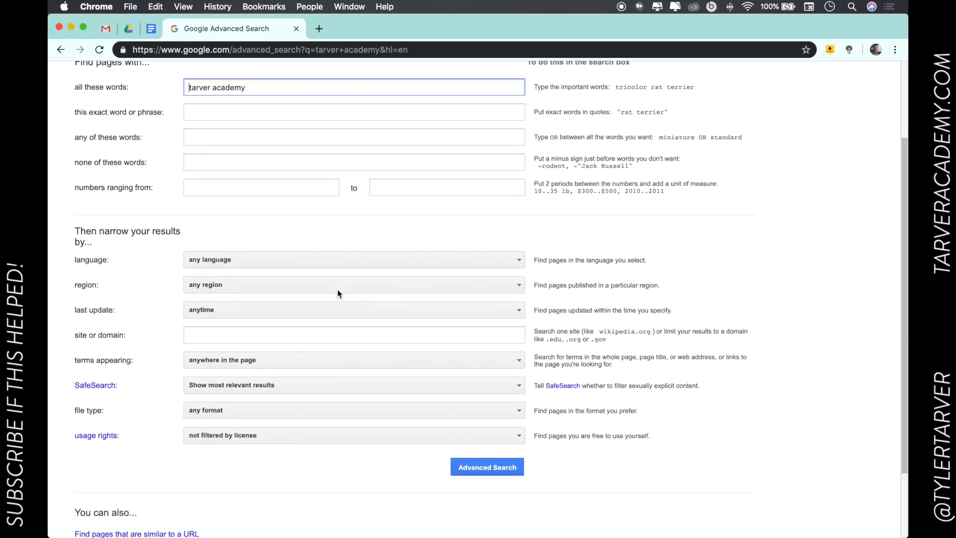
scroll(up, 3)
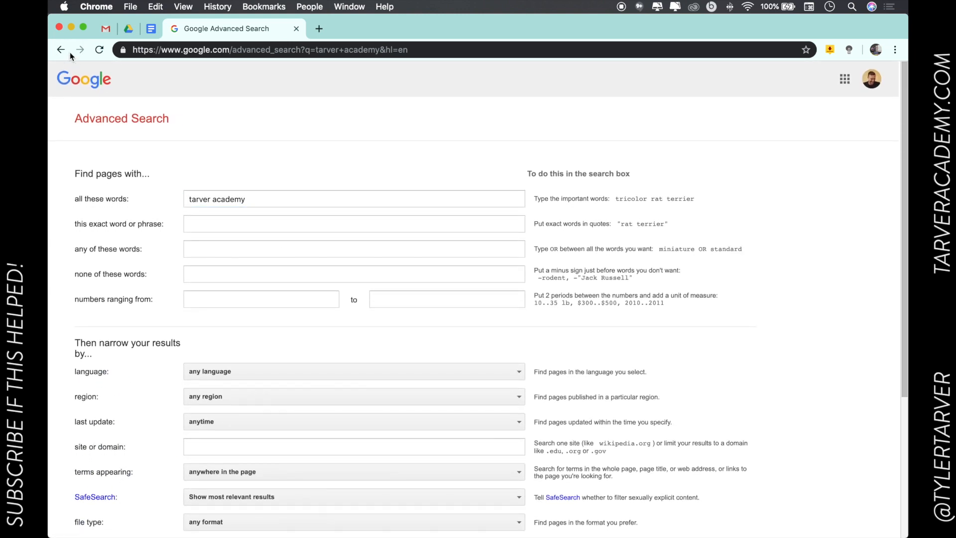
- Return to the results and toggle the Tools filter row on, off and on again
click(60, 49)
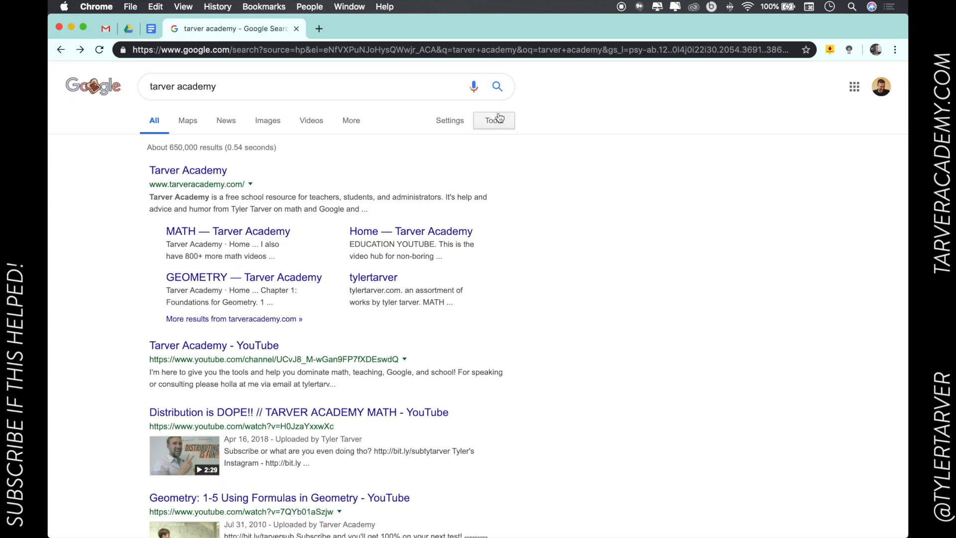
click(492, 121)
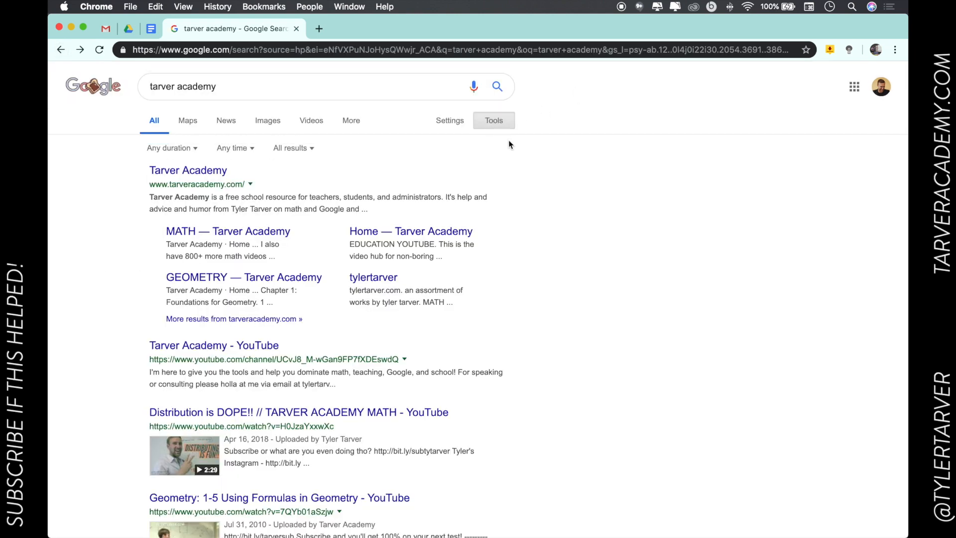
click(493, 120)
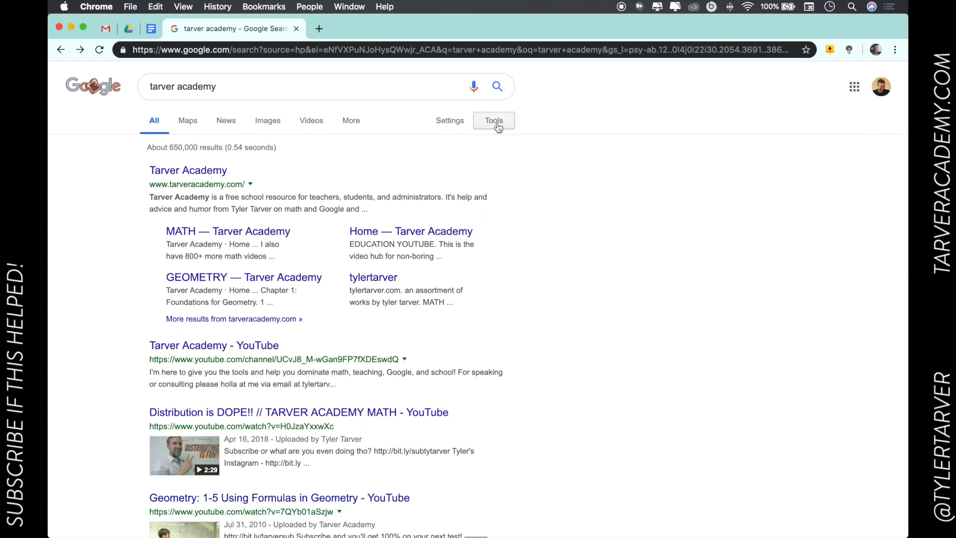
click(493, 121)
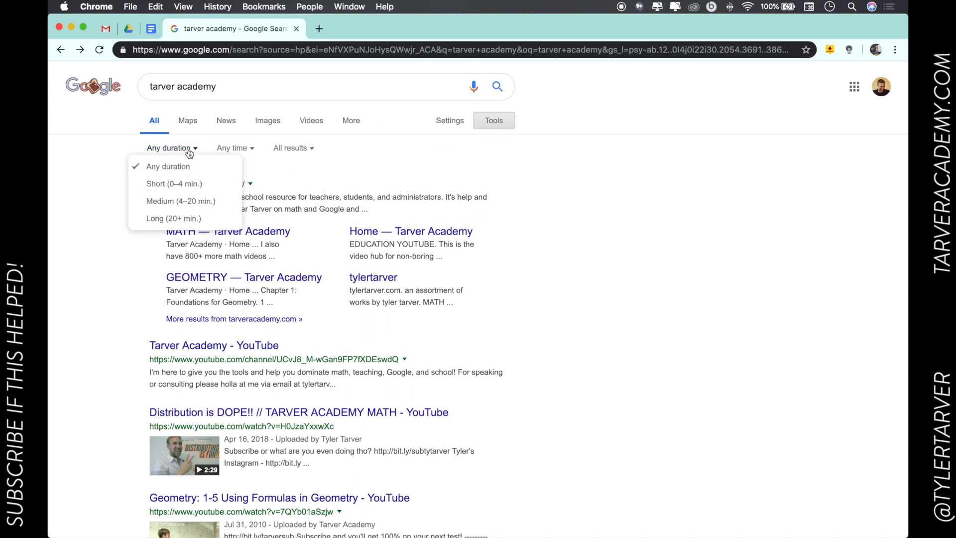
mouse_move(230, 150)
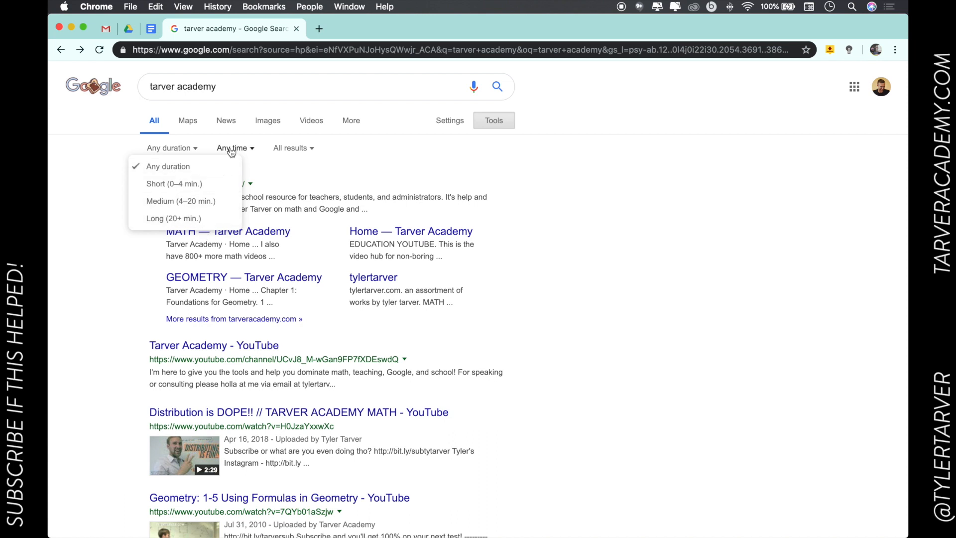
- Browse the Any time and All results dropdowns without changing any filter
click(232, 148)
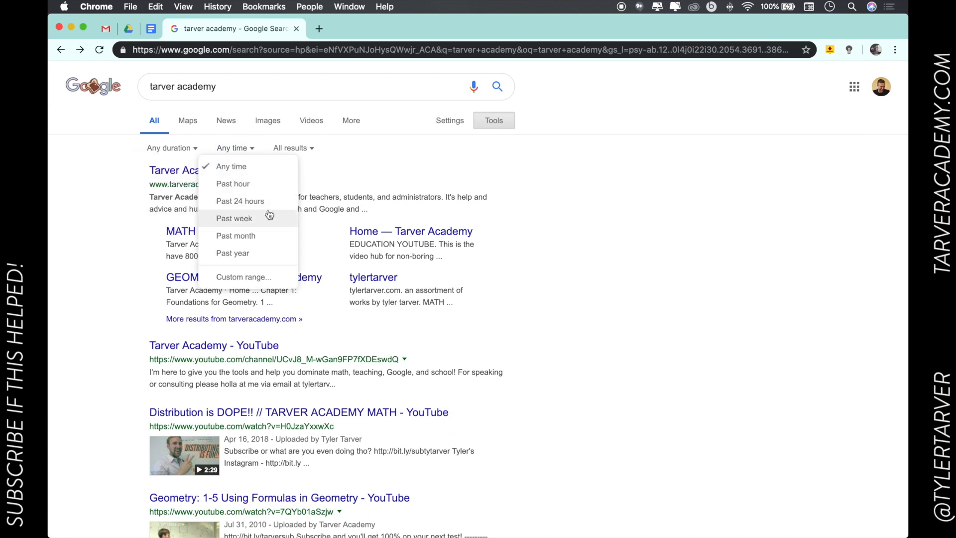
click(293, 147)
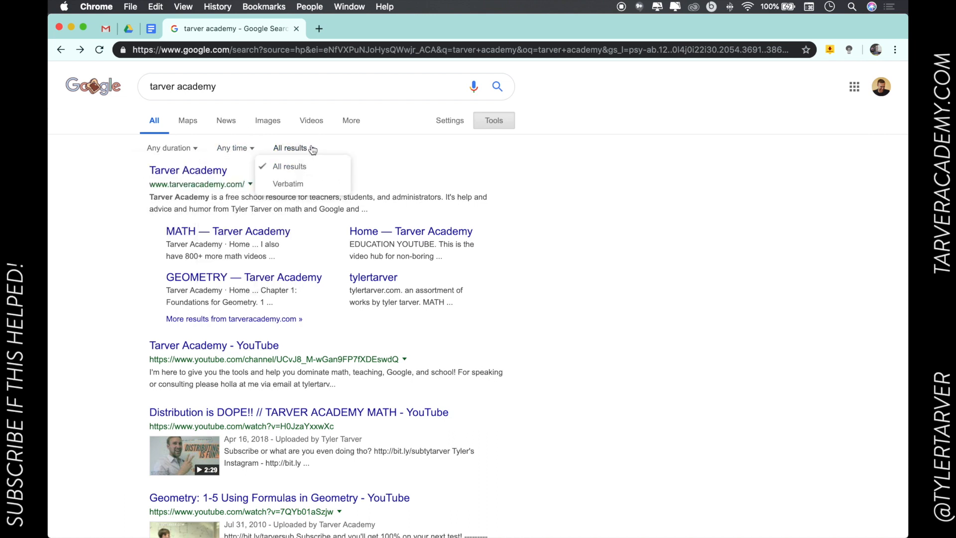
click(231, 148)
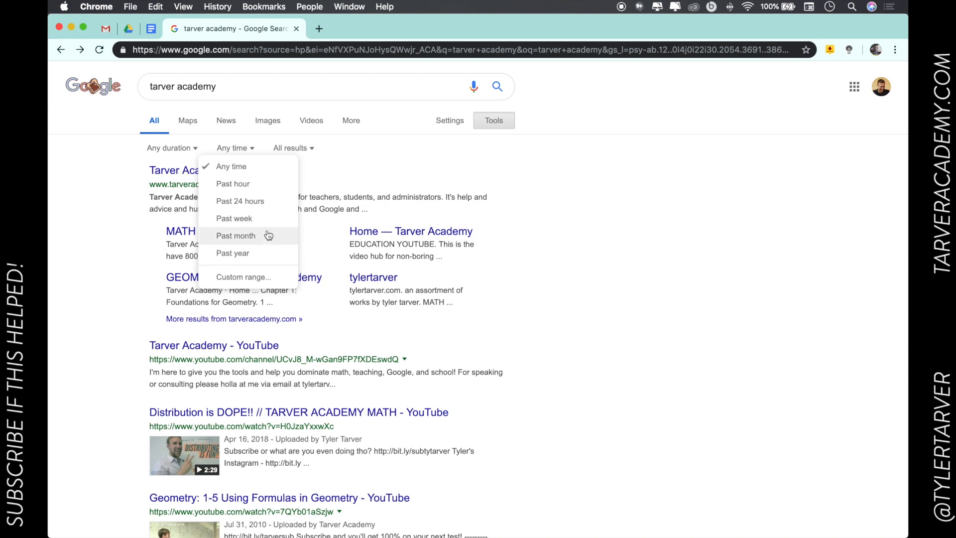
mouse_move(279, 150)
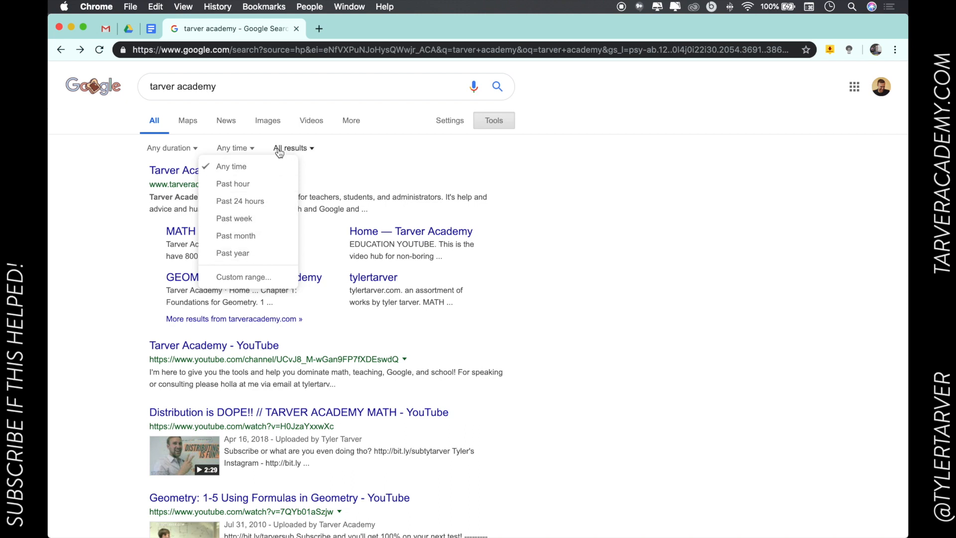
click(291, 147)
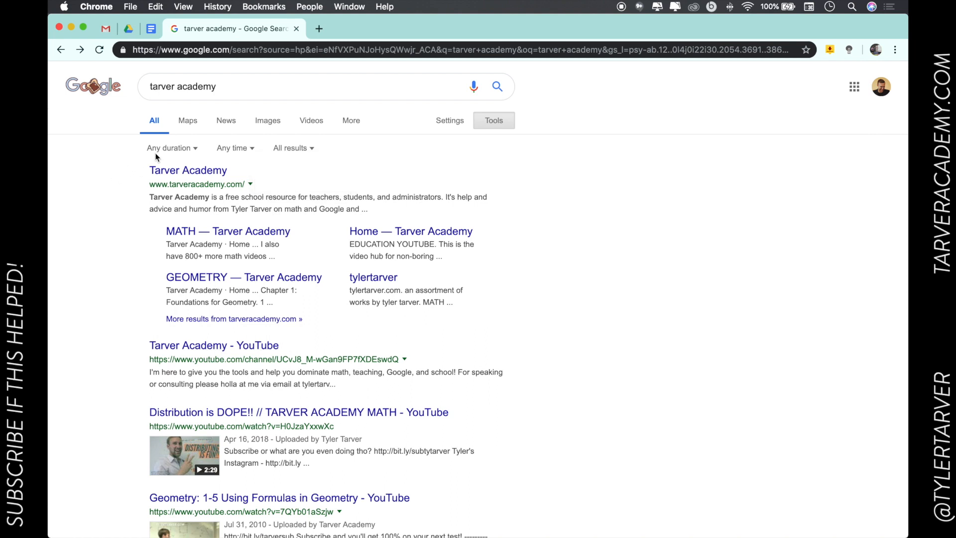
- Hide the Tools filter row, then open and close the Settings menu
click(351, 120)
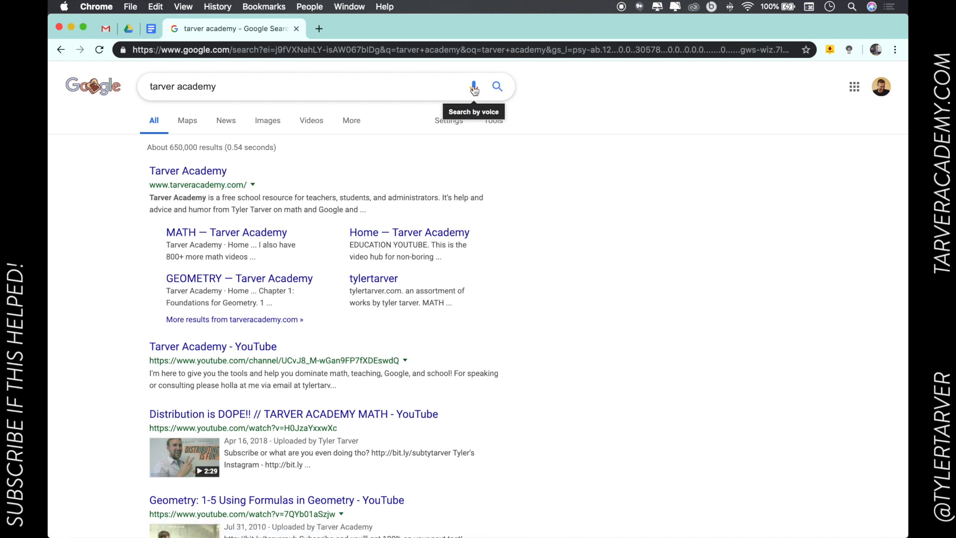
mouse_move(474, 85)
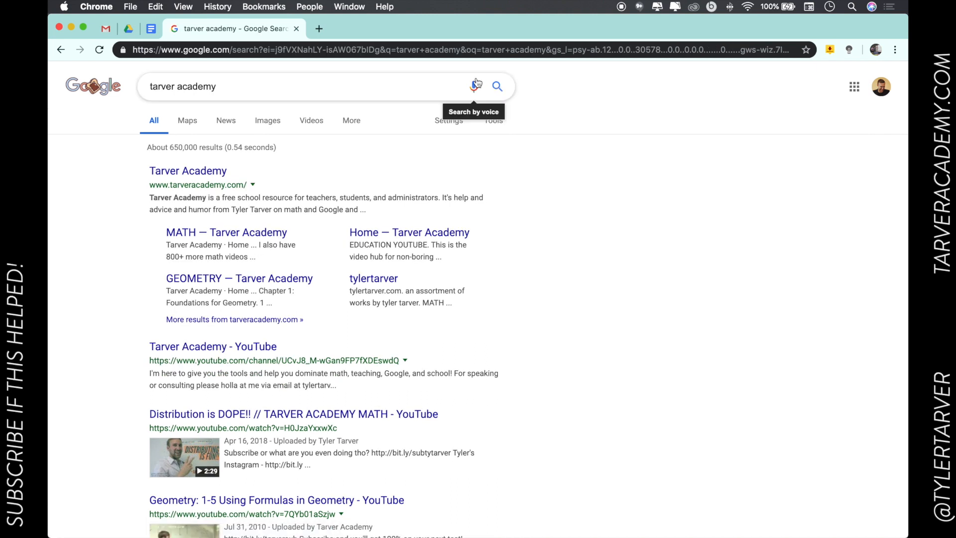
mouse_move(493, 121)
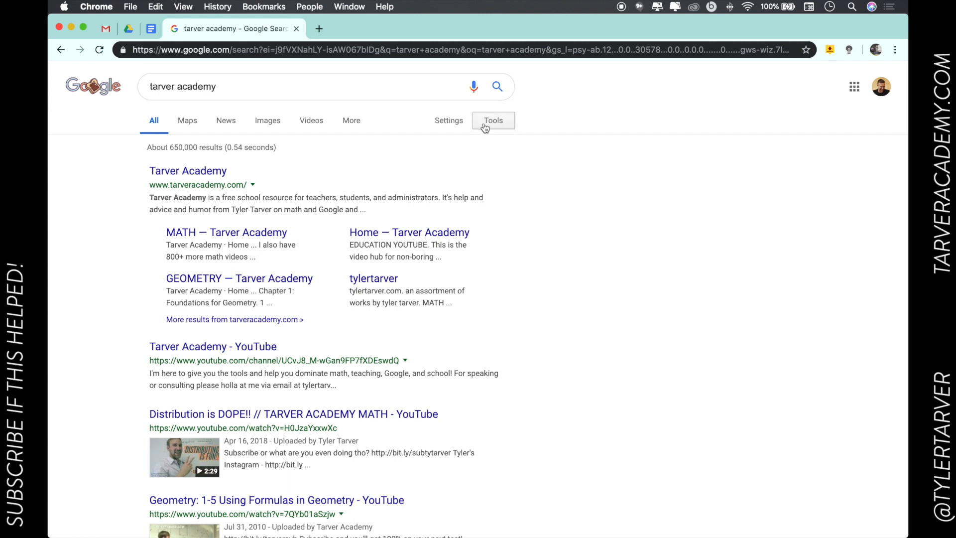
click(448, 121)
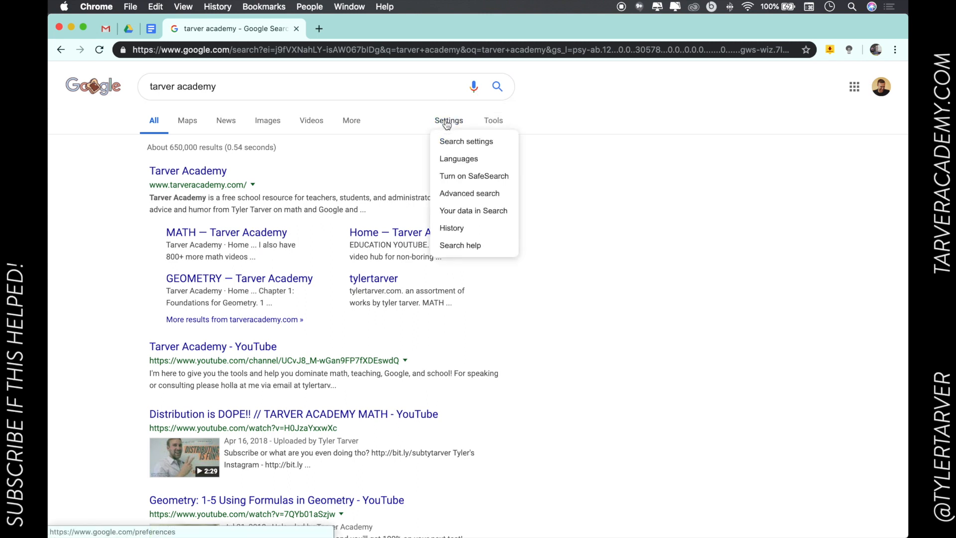
mouse_move(456, 130)
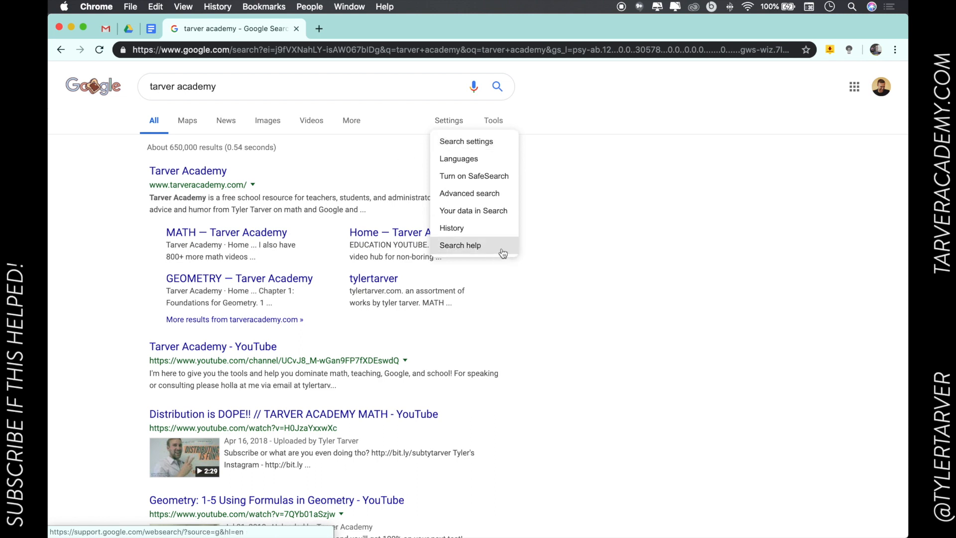
click(379, 166)
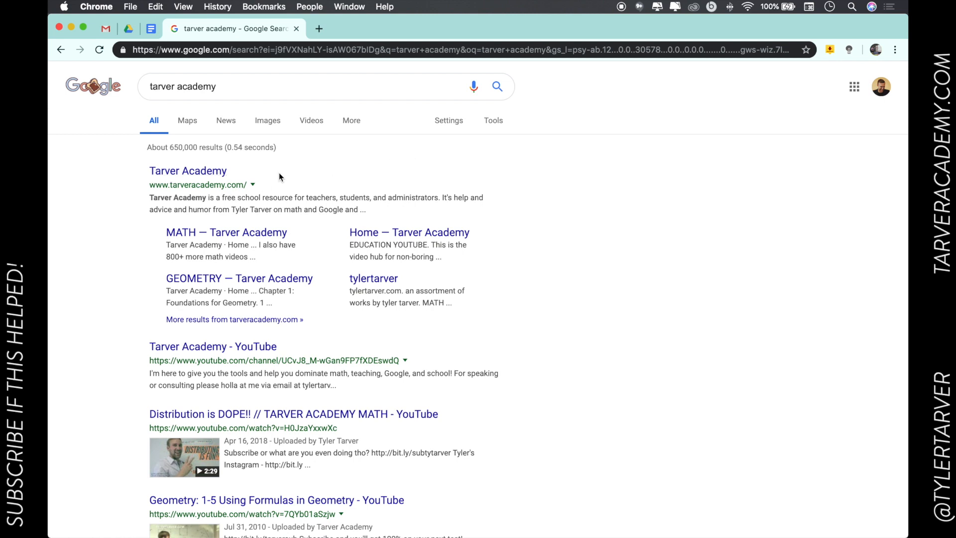
mouse_move(382, 107)
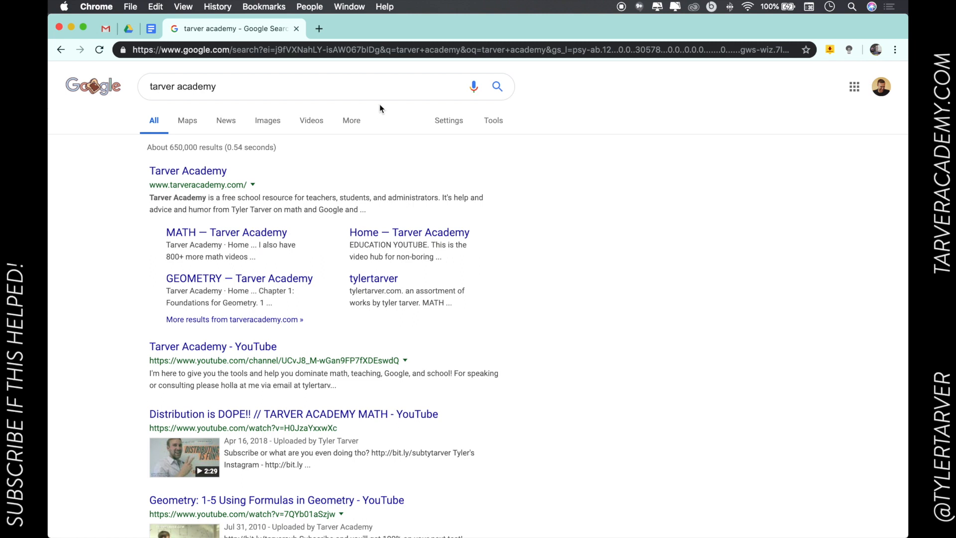
mouse_move(311, 140)
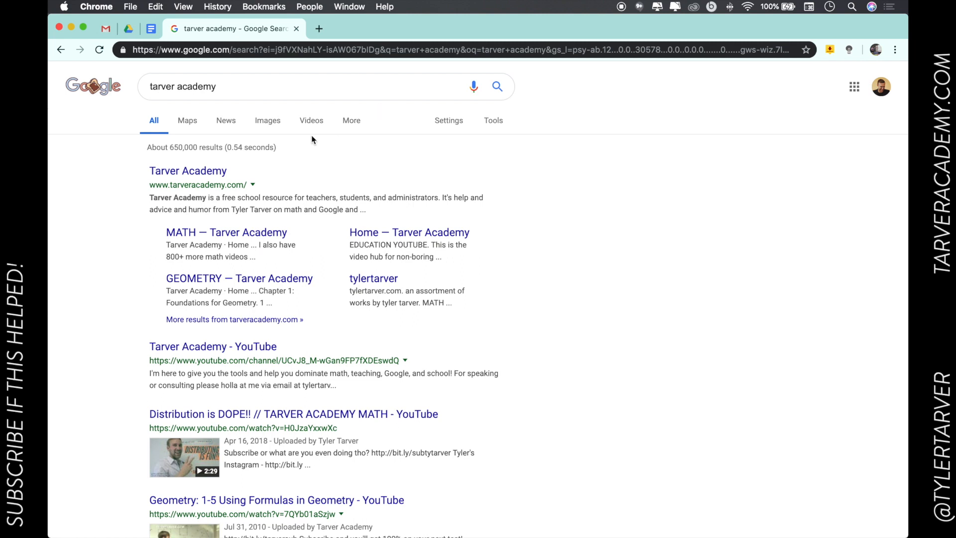
mouse_move(363, 194)
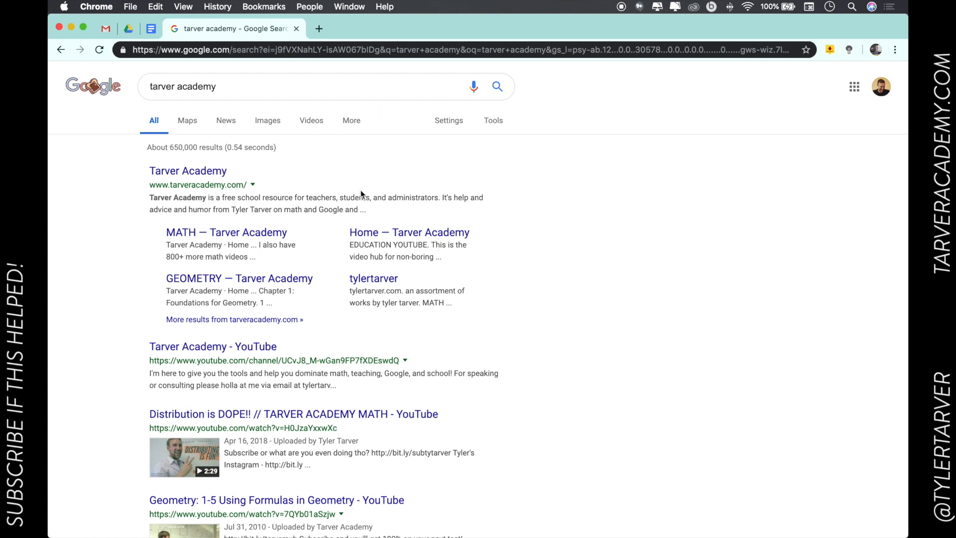
mouse_move(338, 181)
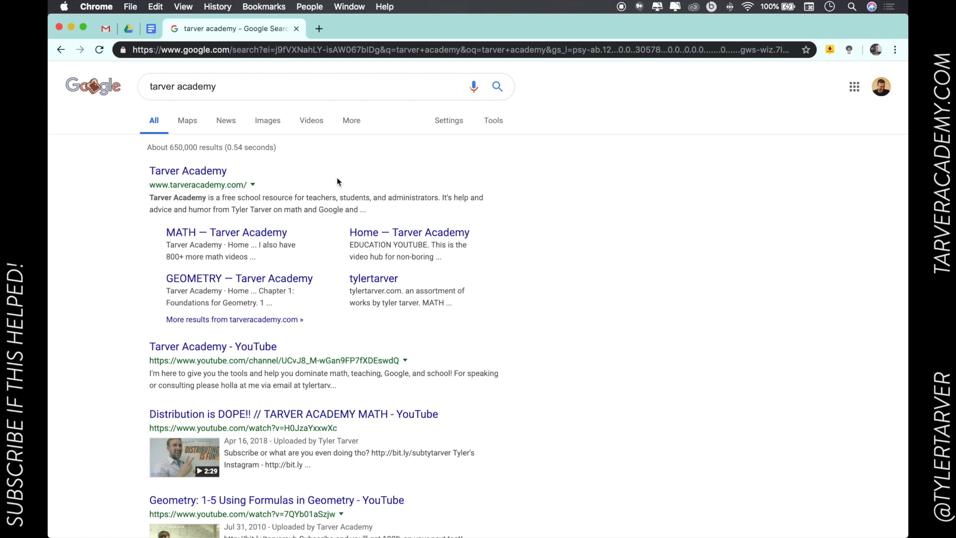
mouse_move(168, 108)
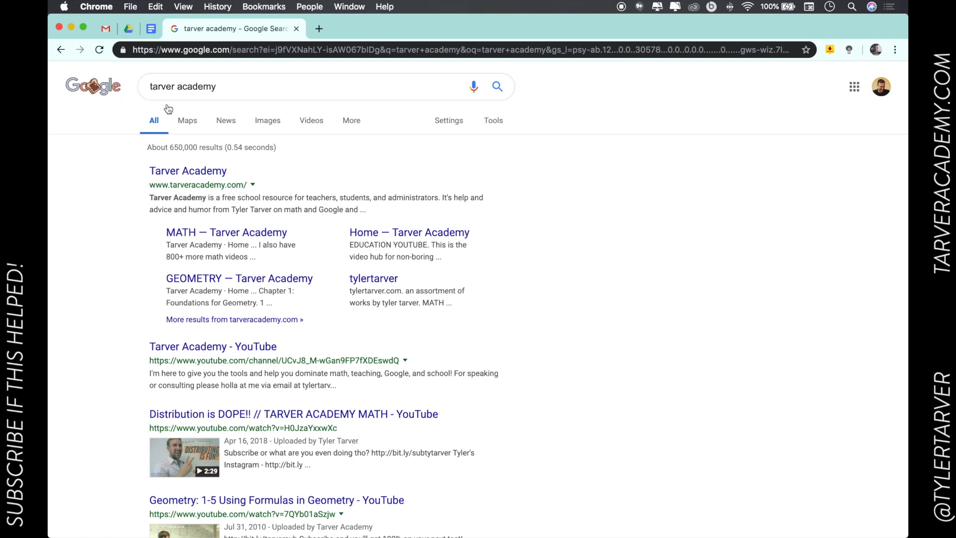
mouse_move(409, 130)
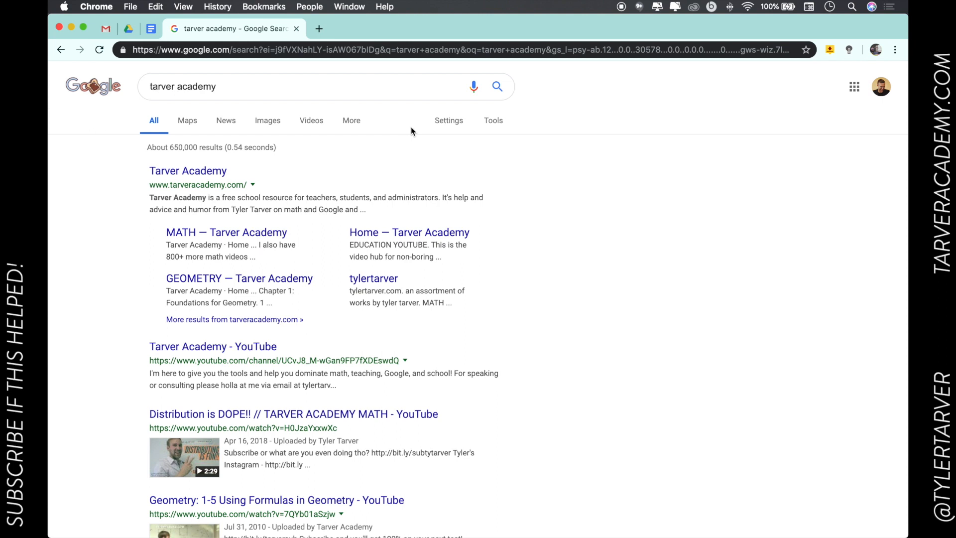
mouse_move(396, 143)
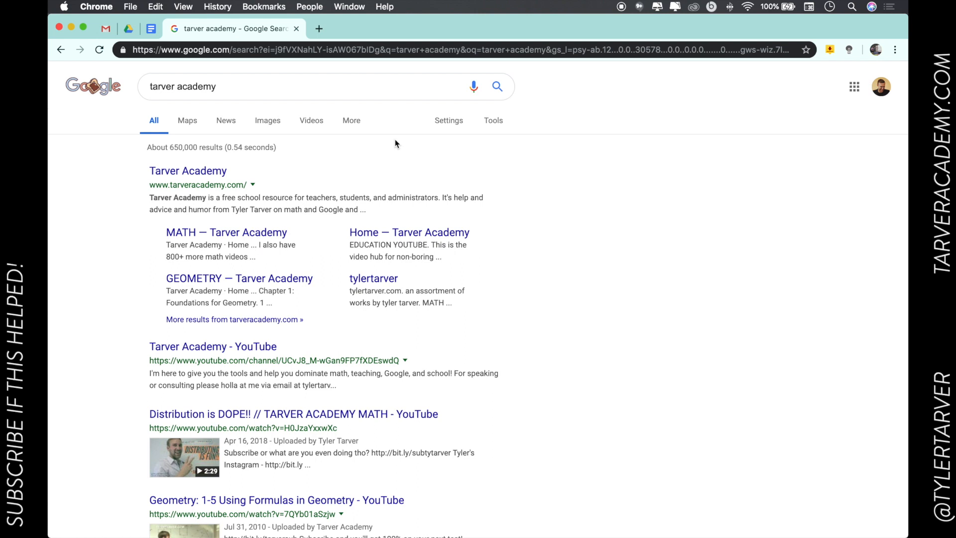
mouse_move(425, 157)
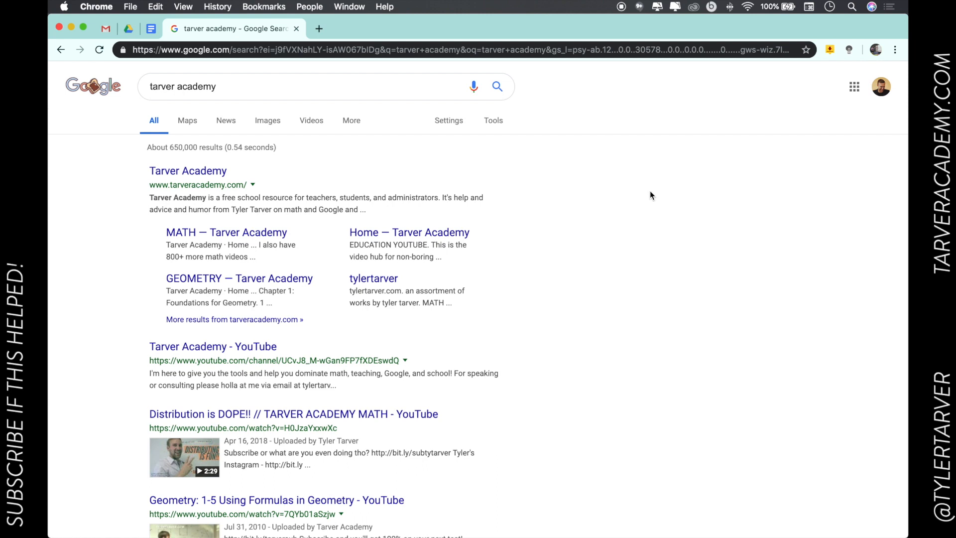
mouse_move(650, 143)
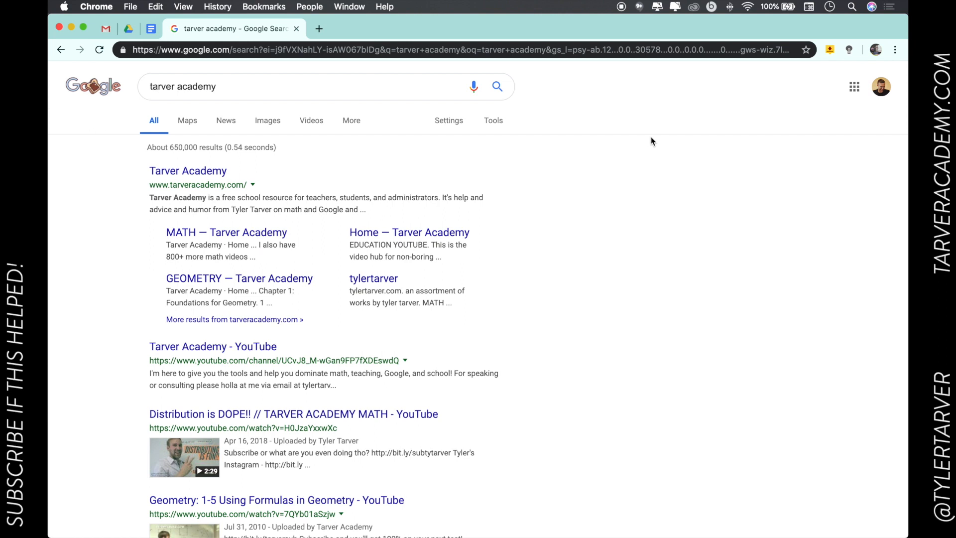
mouse_move(653, 126)
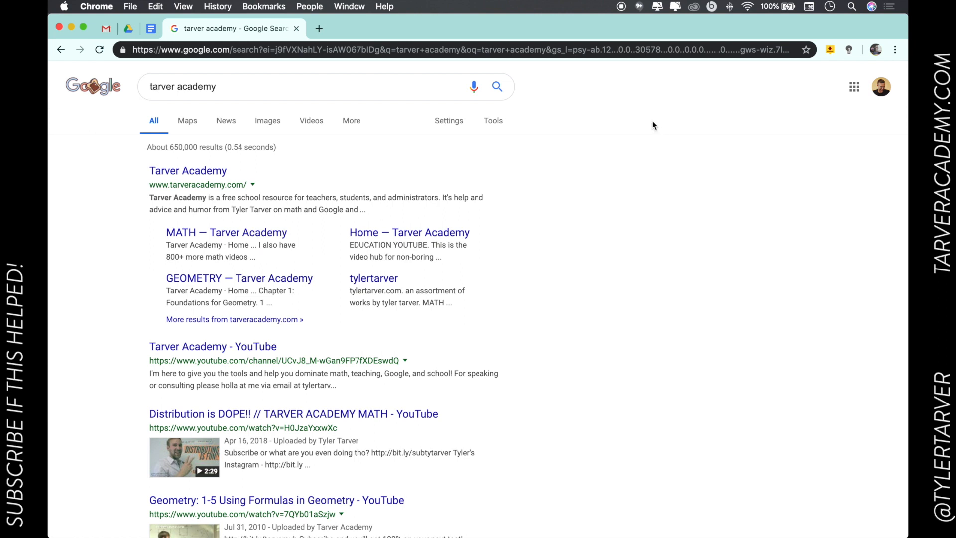
click(213, 346)
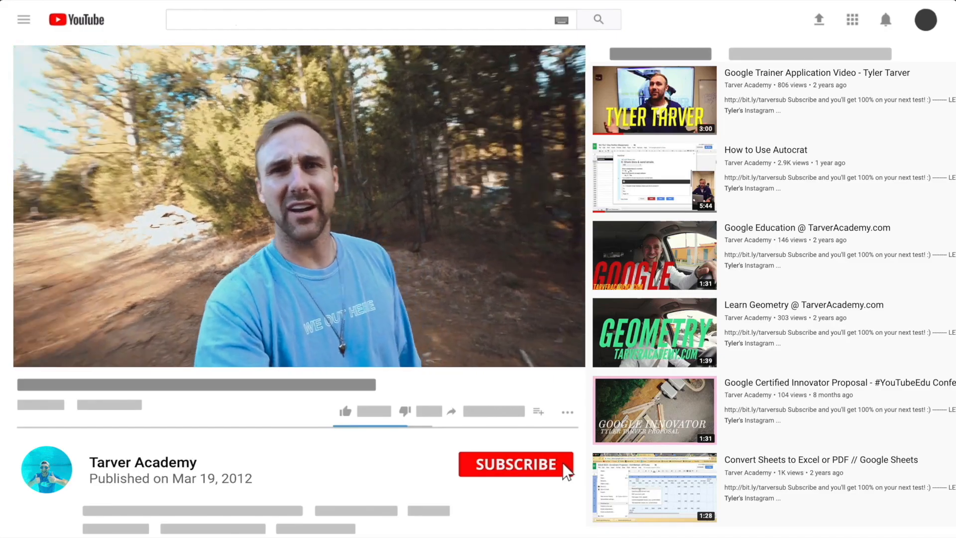